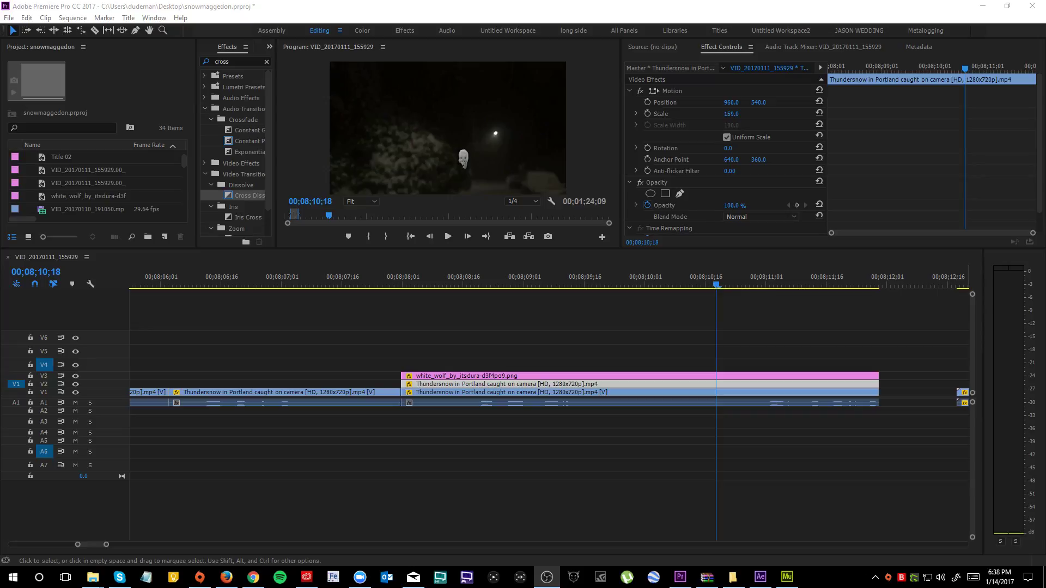
Park the playhead over the Thundersnow clip and bring up its clip commands for replacement
click(629, 463)
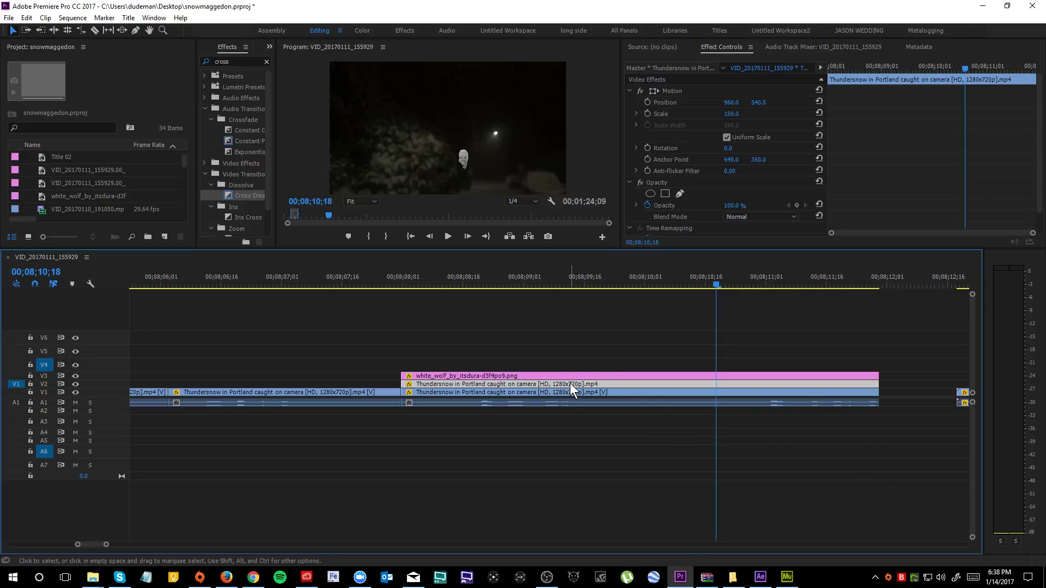
click(560, 284)
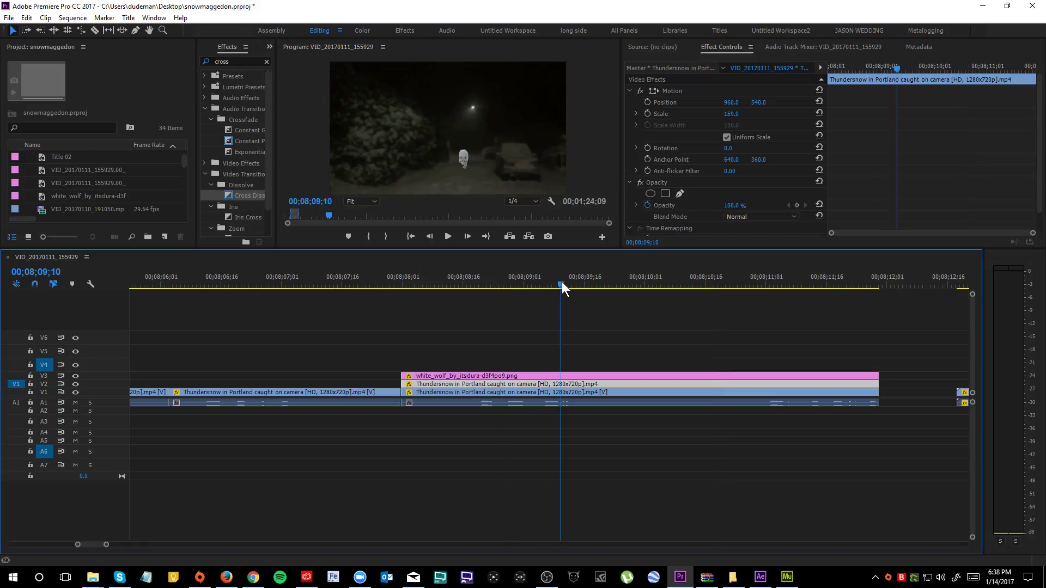
right_click(563, 392)
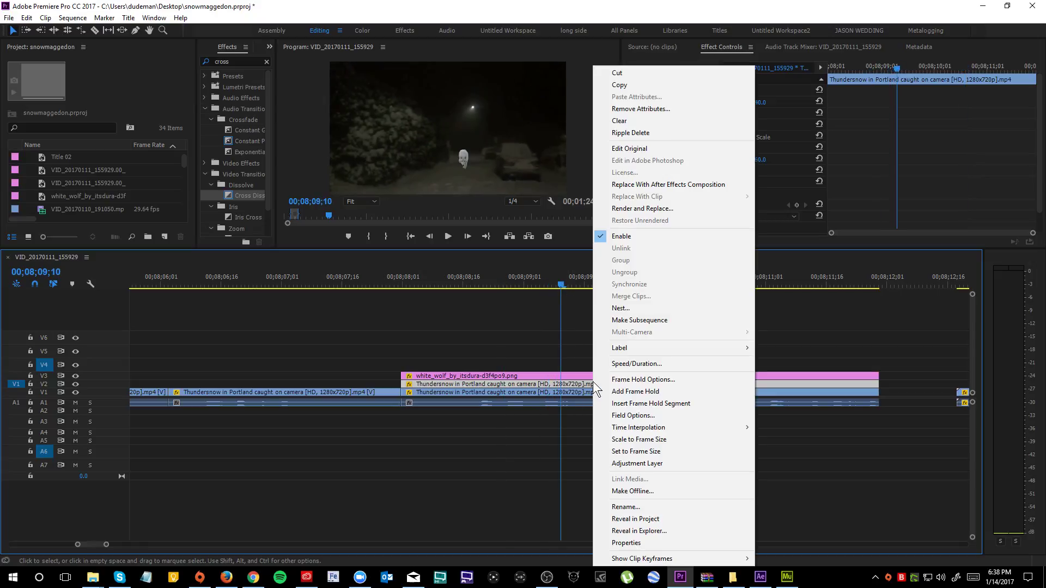
mouse_move(662, 192)
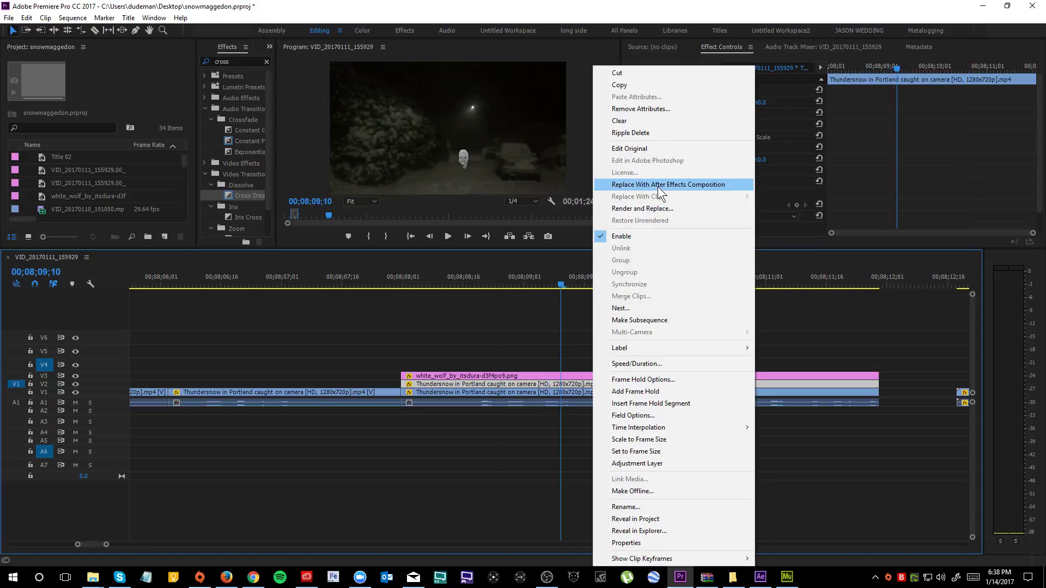
Replace the Thundersnow clip with a linked After Effects composition and bring up the Animation commands
click(666, 185)
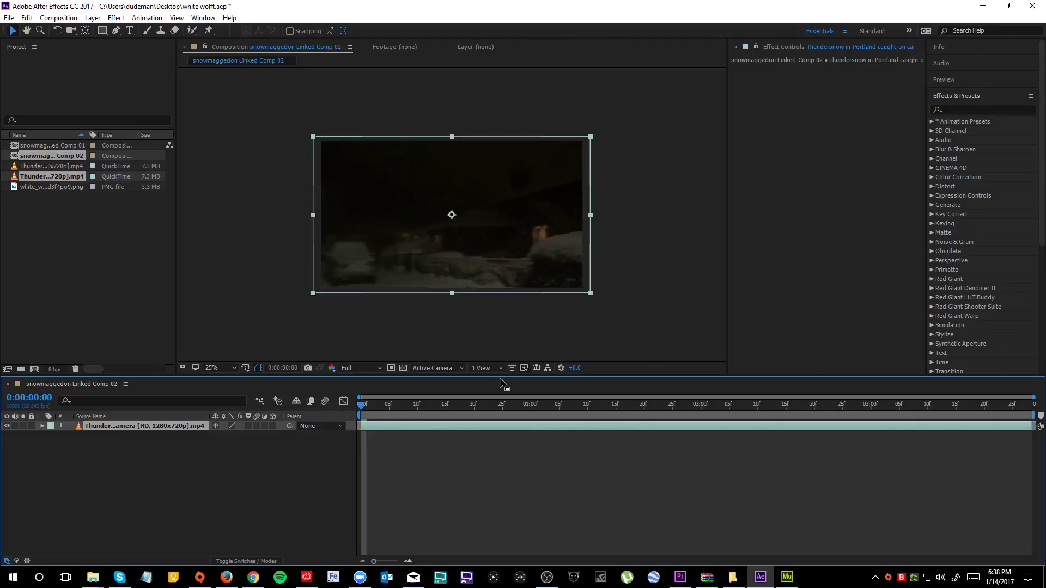
click(674, 405)
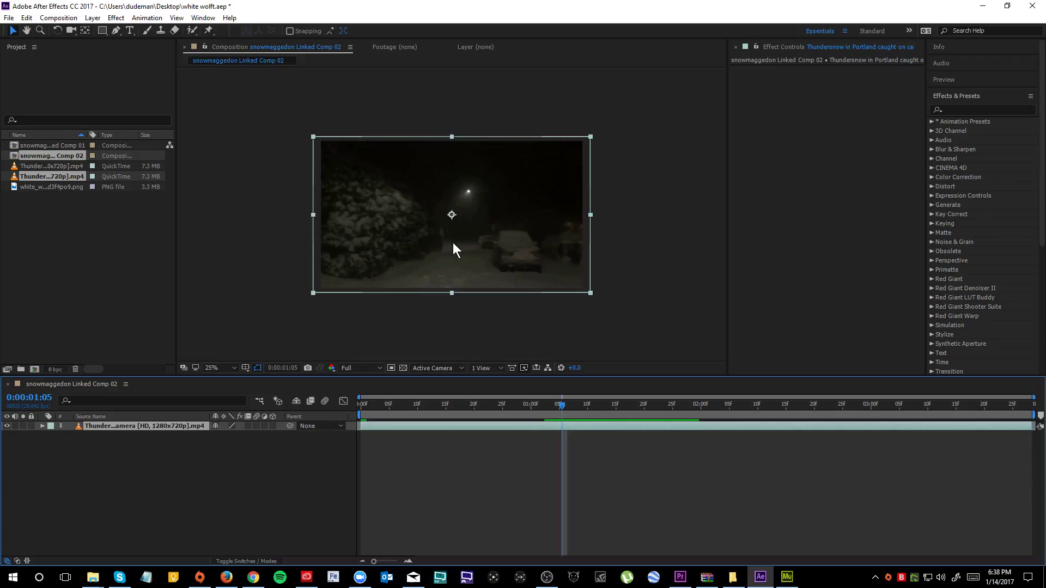
mouse_move(459, 256)
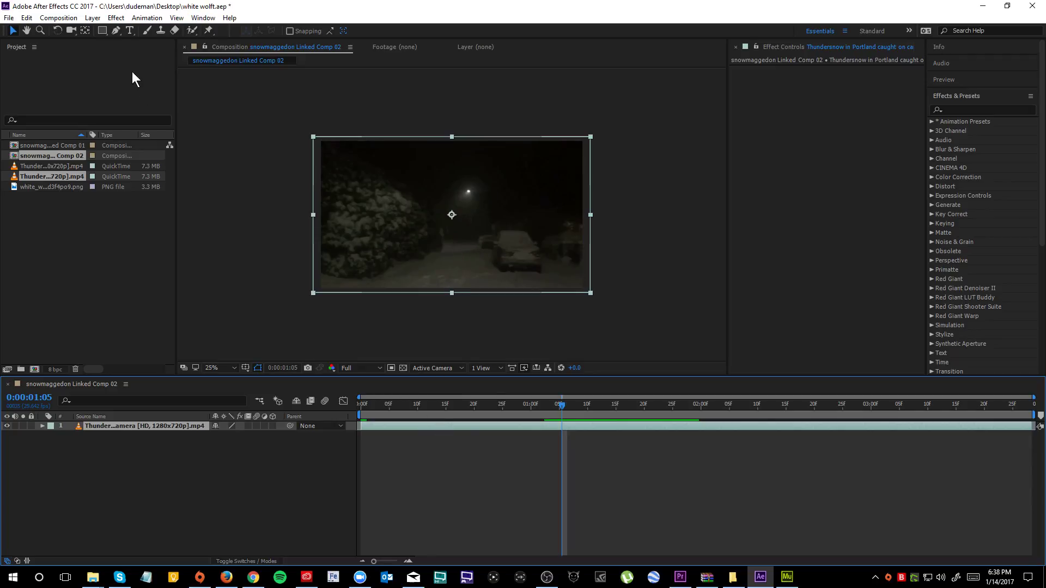
click(147, 18)
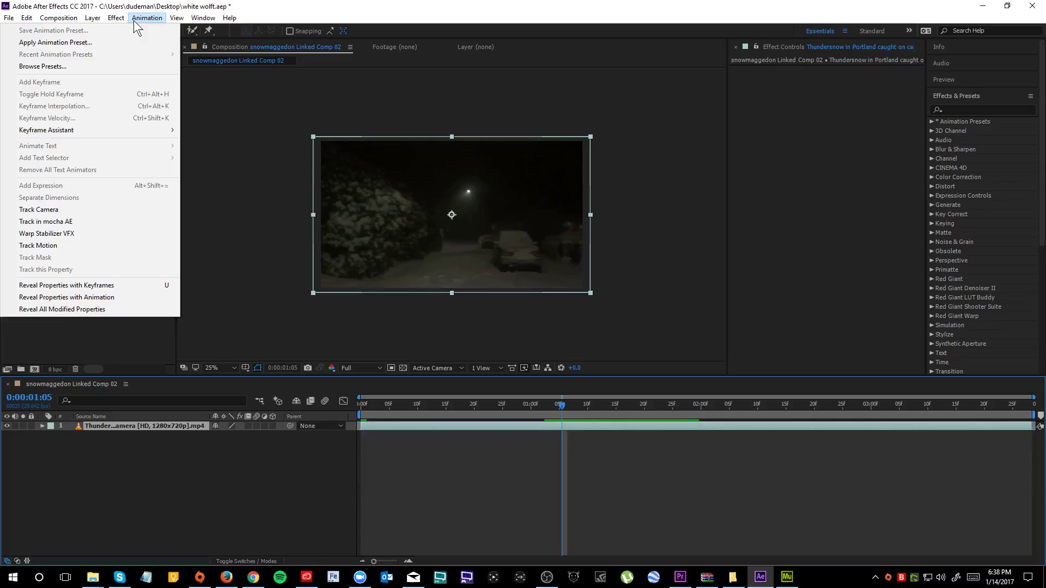
mouse_move(46, 221)
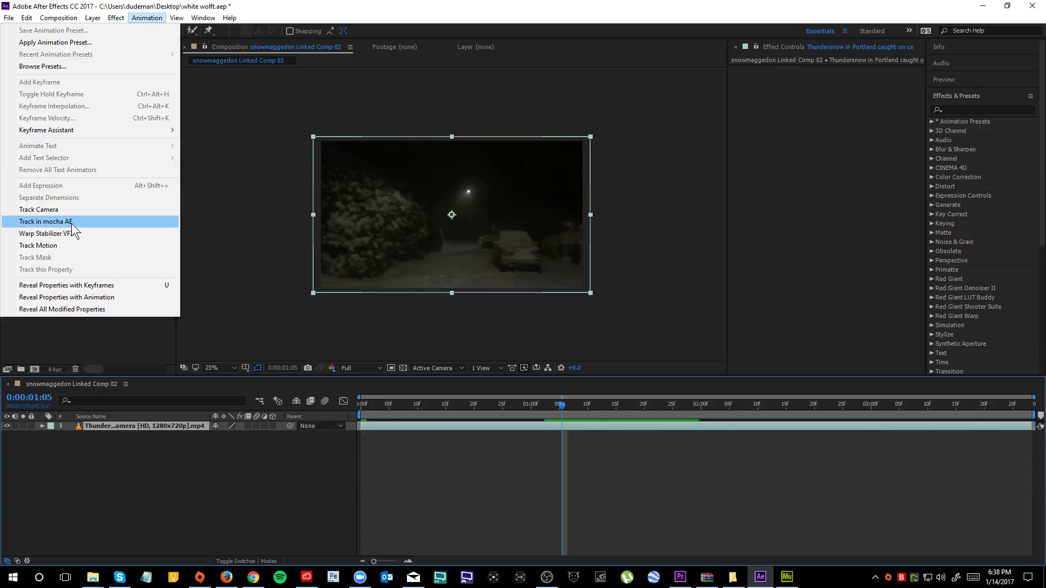
mouse_move(100, 233)
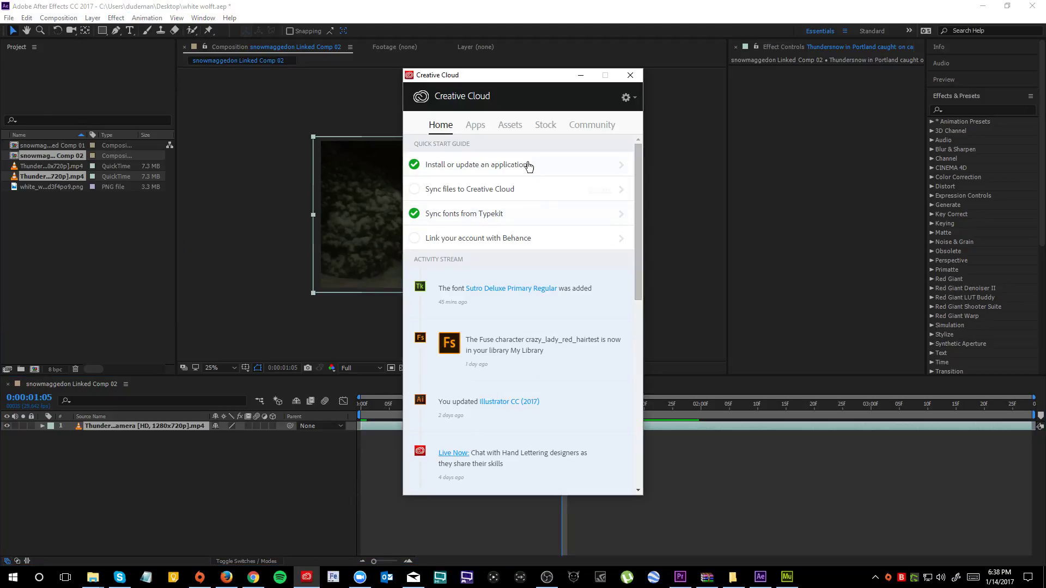
Browse the Installed list of 2017 applications in the Creative Cloud Apps view
click(475, 124)
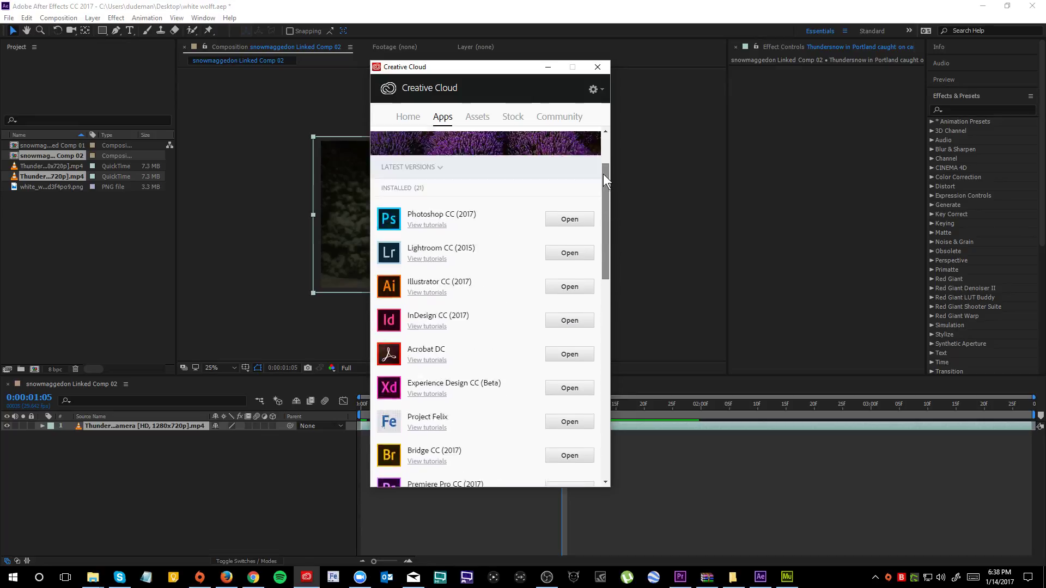
scroll(up, 3)
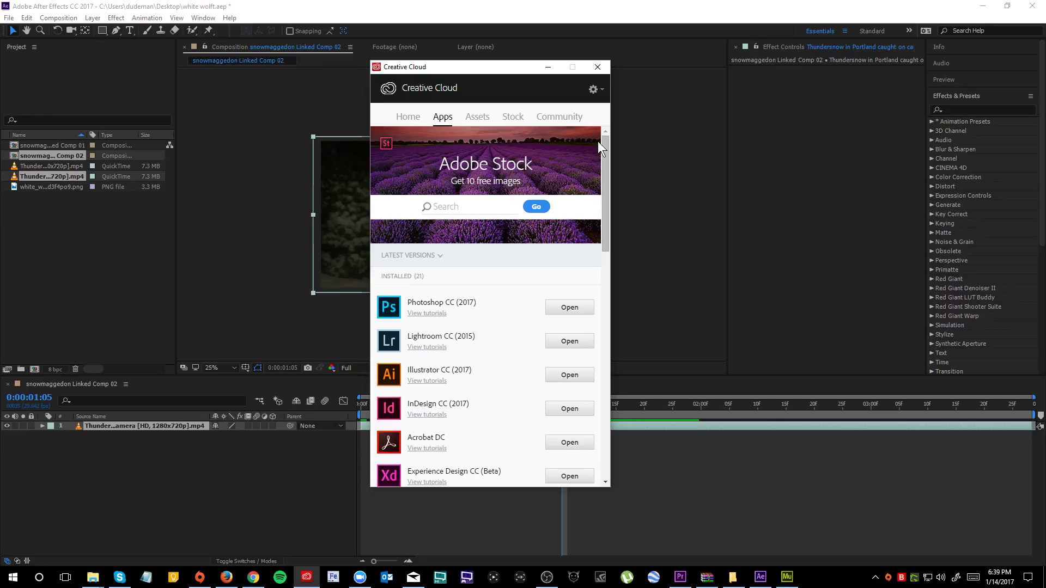
scroll(down, 3)
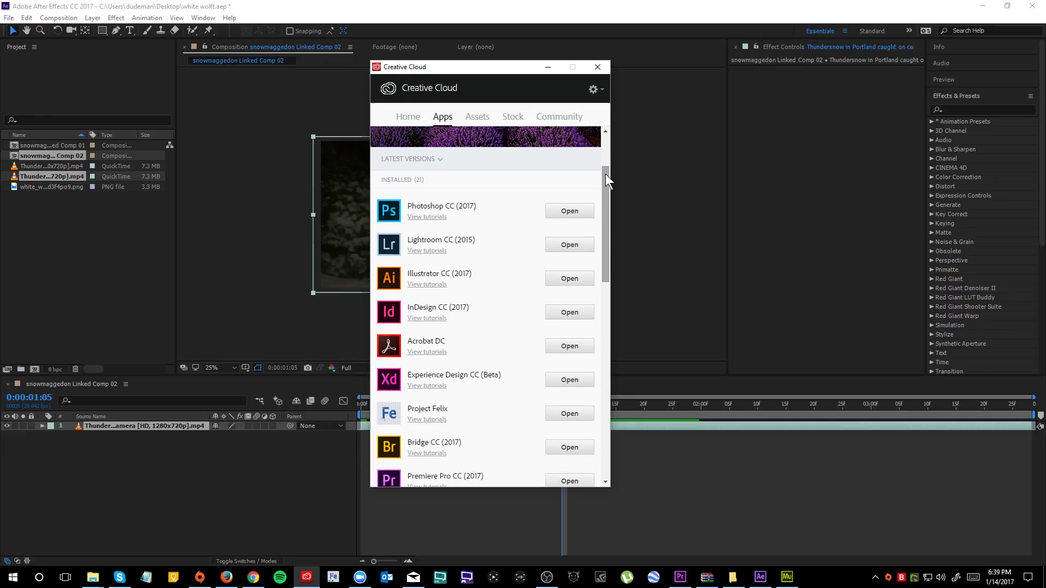
scroll(down, 3)
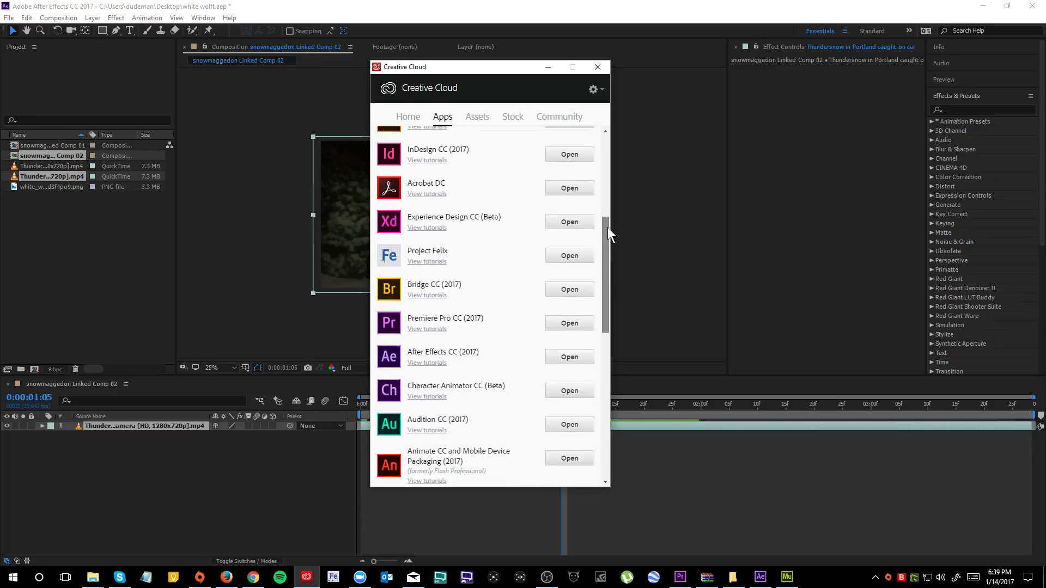
scroll(down, 3)
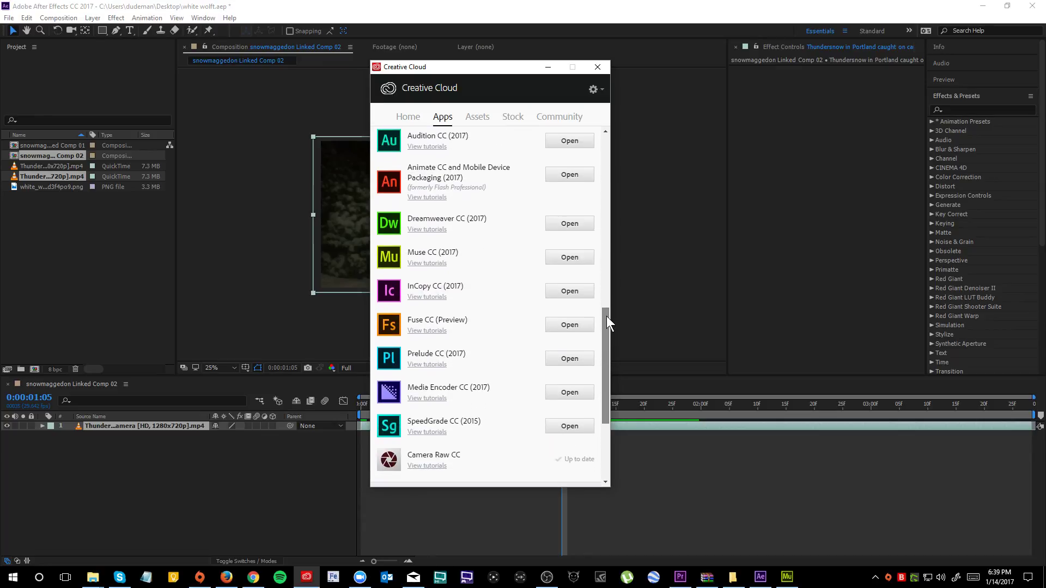
scroll(up, 3)
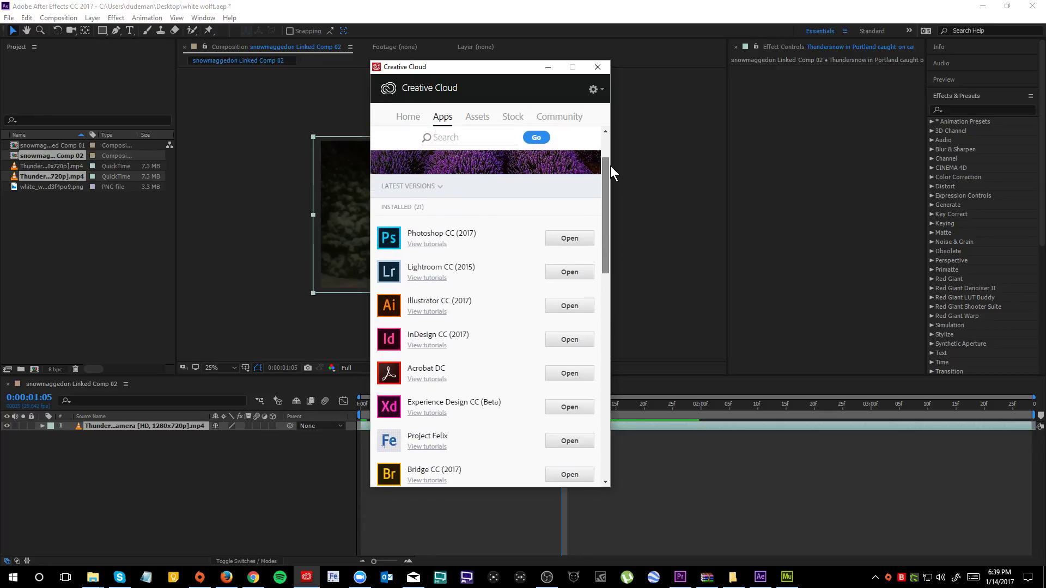
scroll(up, 3)
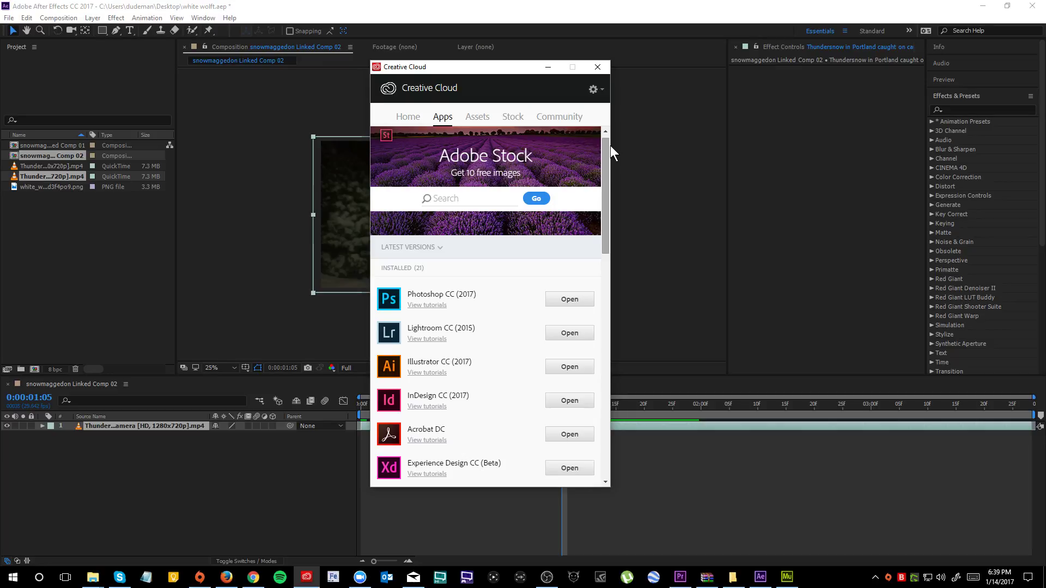
scroll(down, 3)
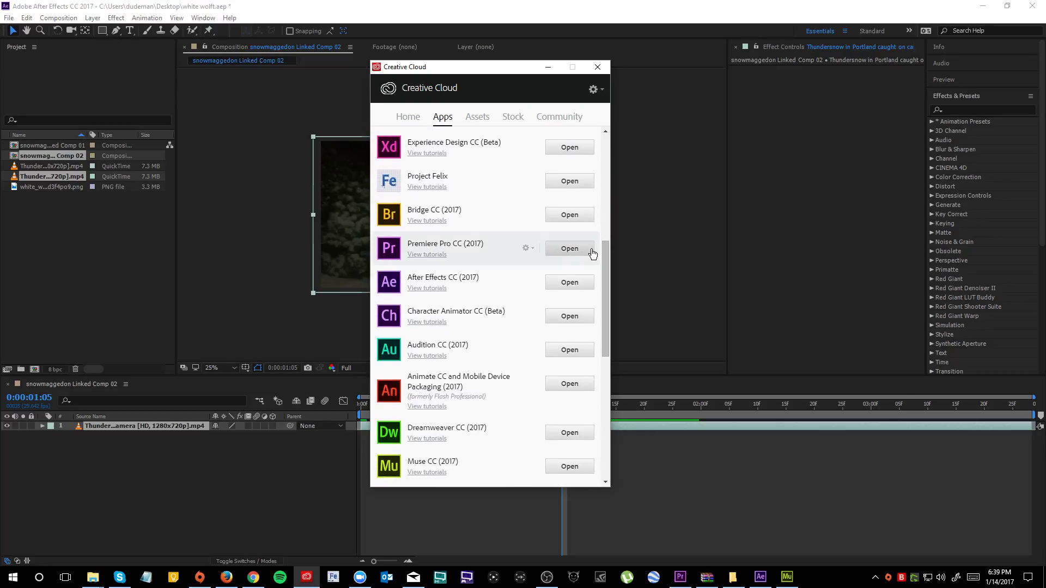
scroll(up, 3)
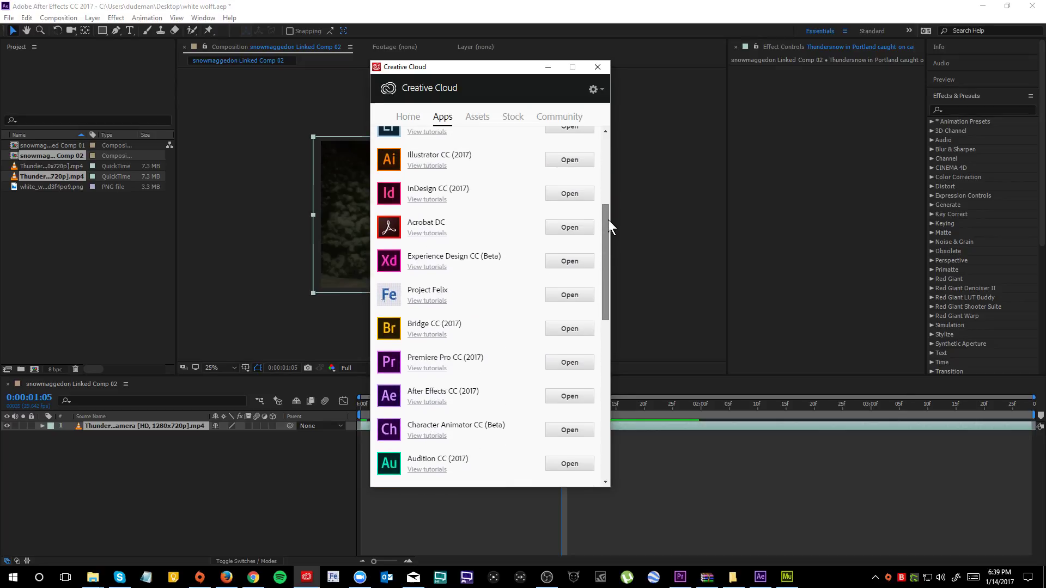
scroll(up, 3)
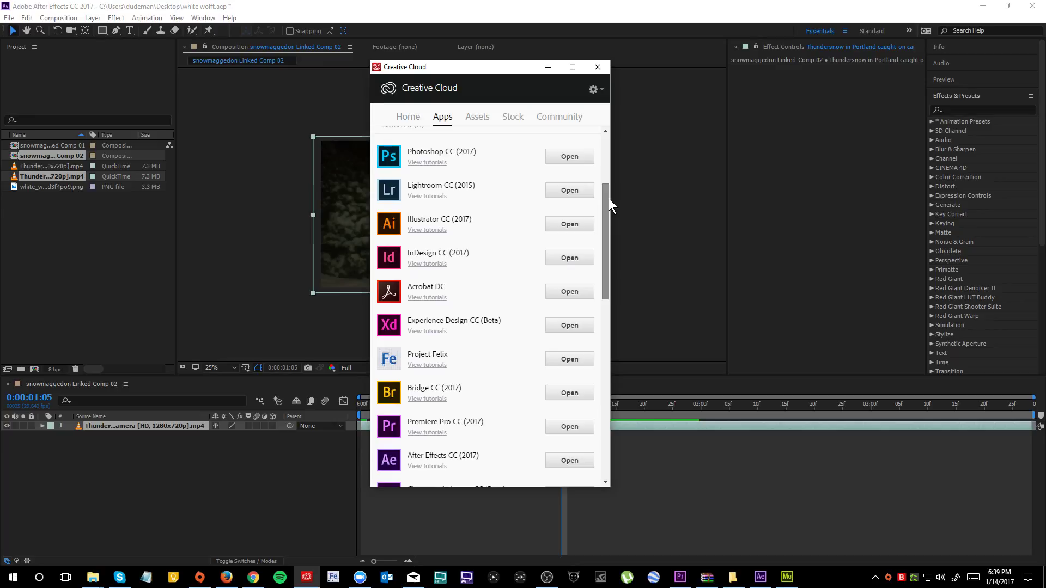
scroll(up, 3)
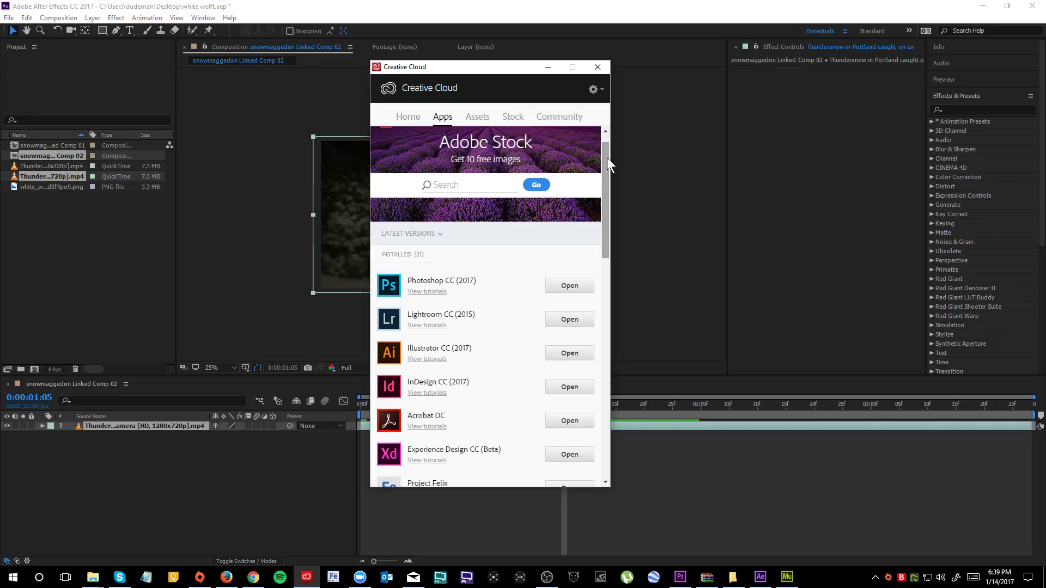
scroll(down, 3)
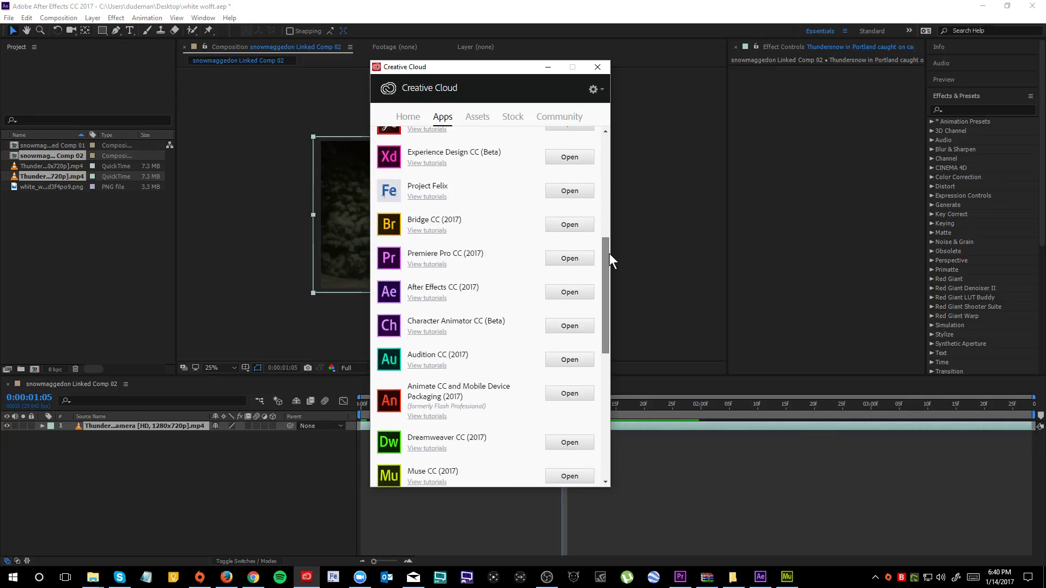
mouse_move(529, 317)
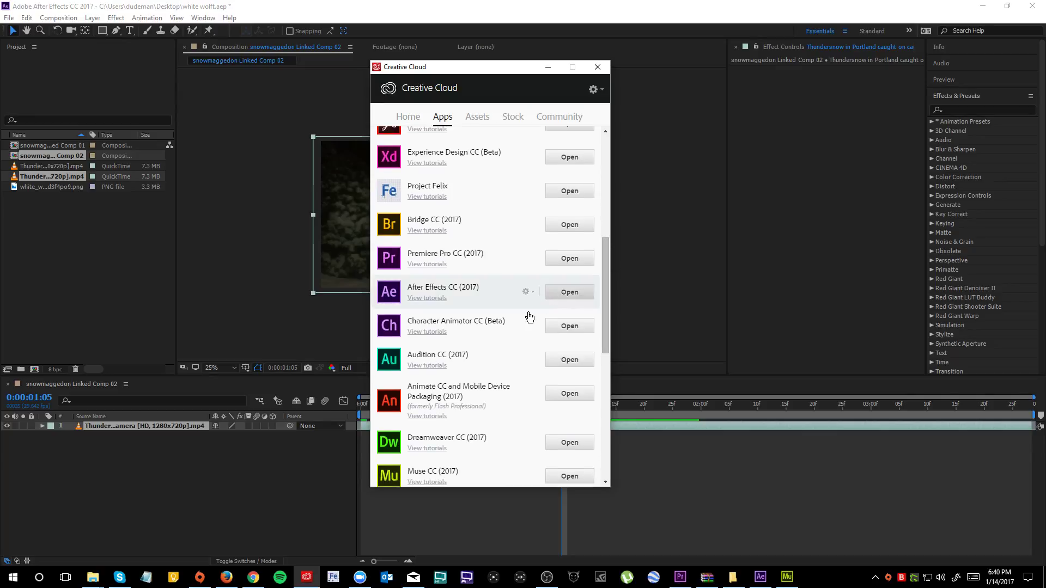
scroll(down, 3)
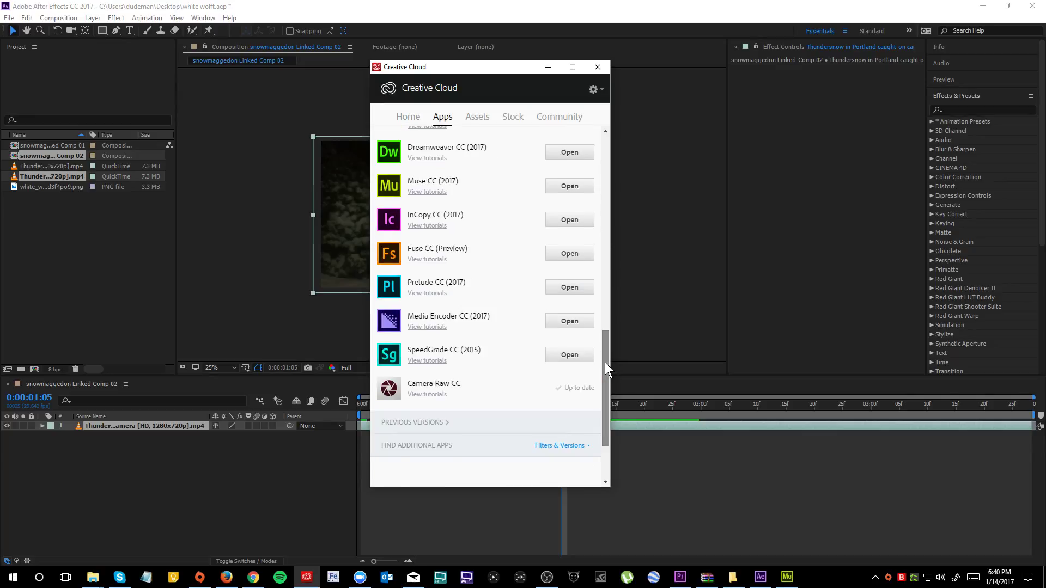
scroll(up, 3)
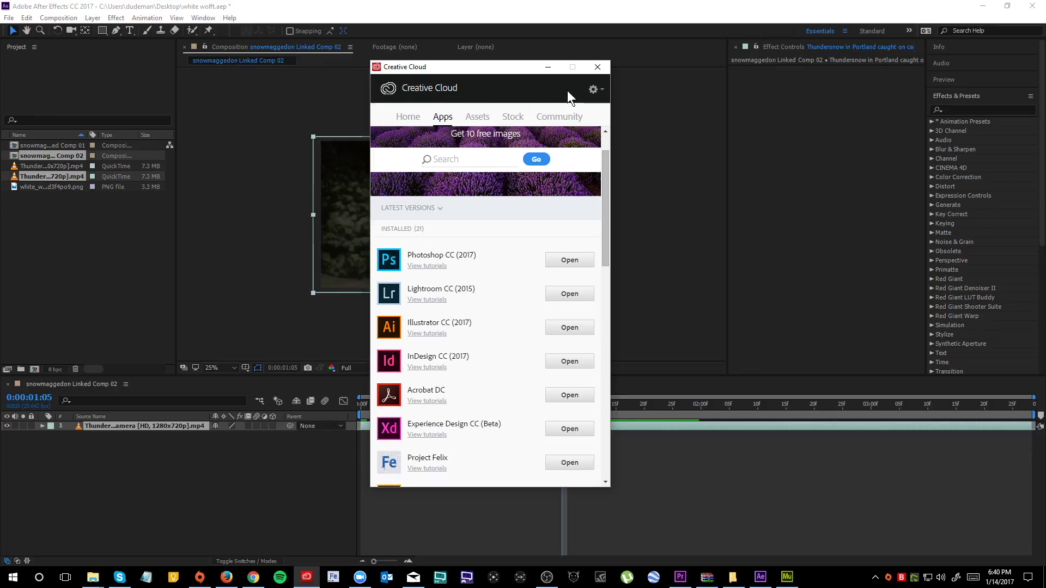
mouse_move(548, 66)
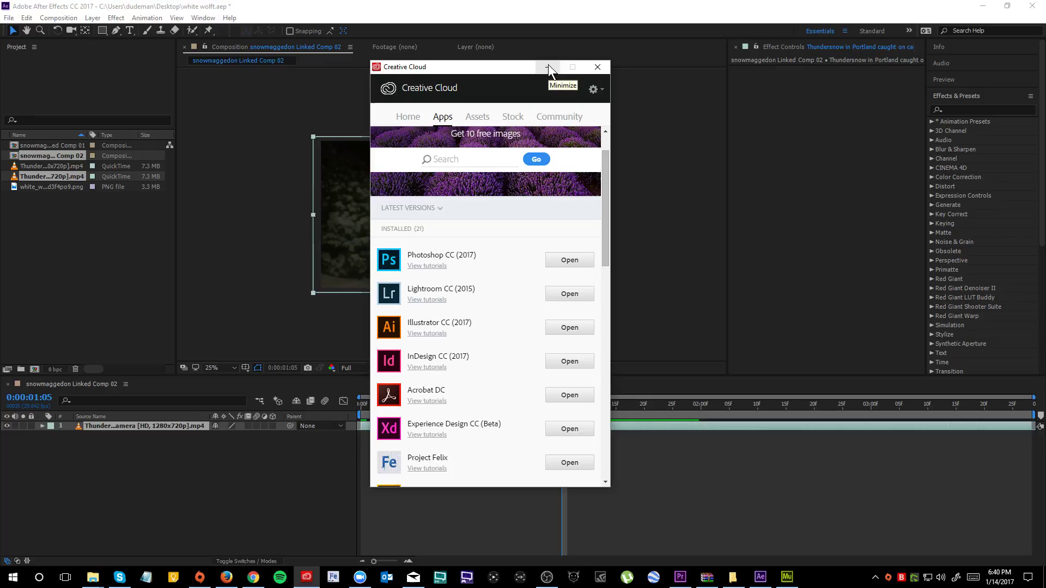
mouse_move(548, 70)
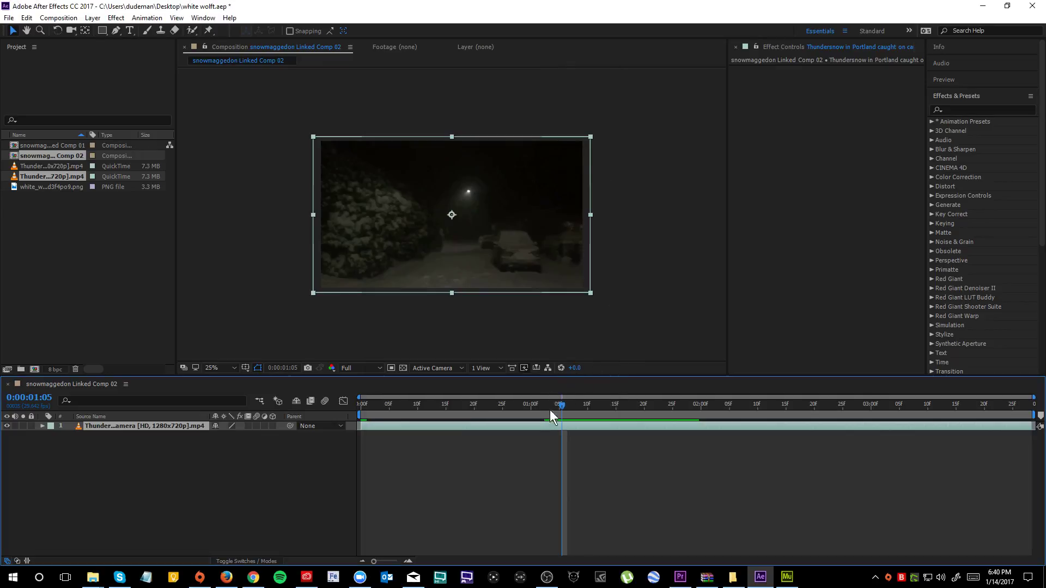
mouse_move(540, 431)
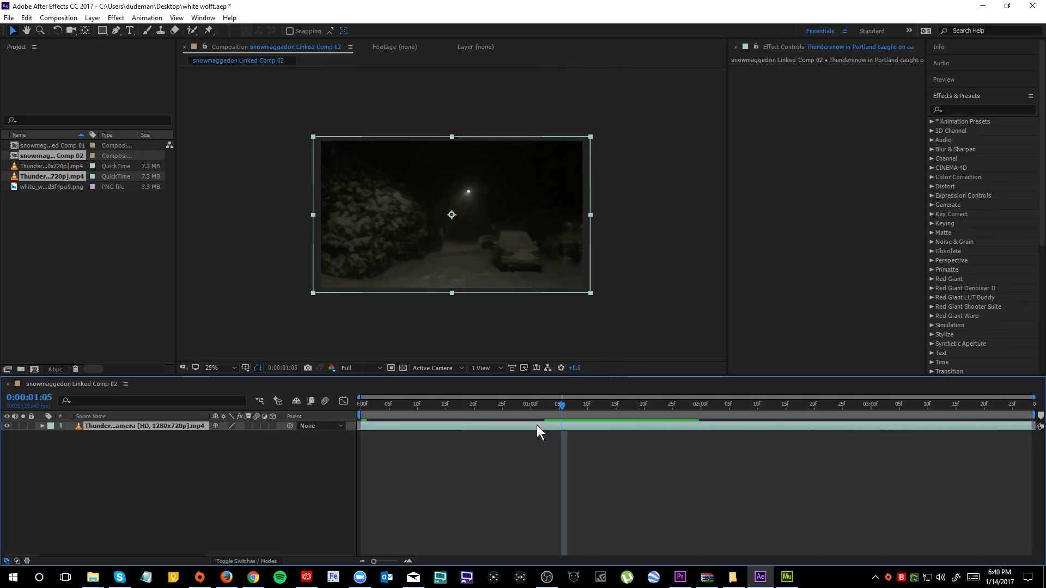
mouse_move(409, 462)
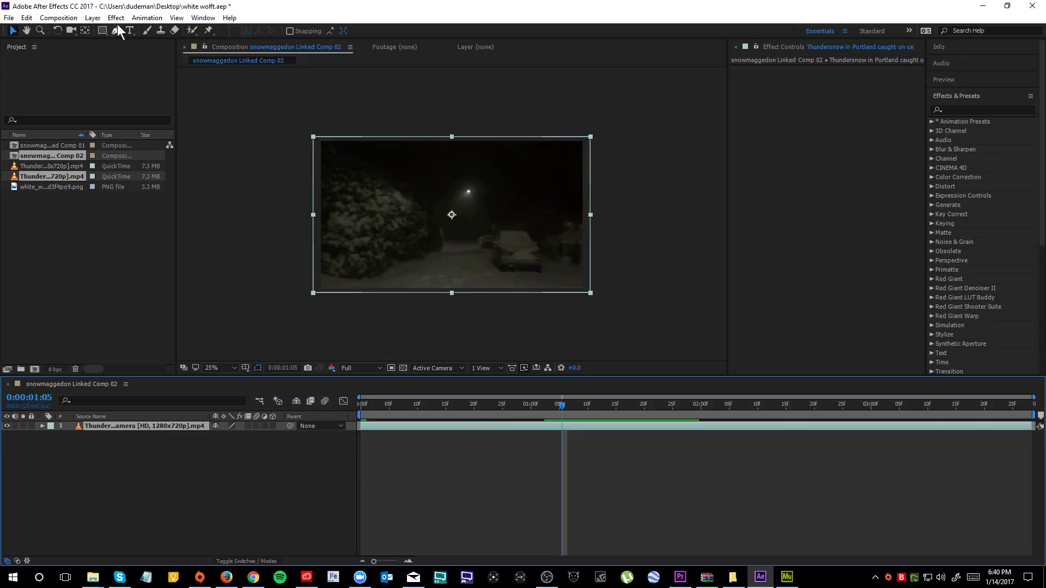
Send the snow-night footage layer to Mocha AE via Animation > Track in mocha AE
click(146, 17)
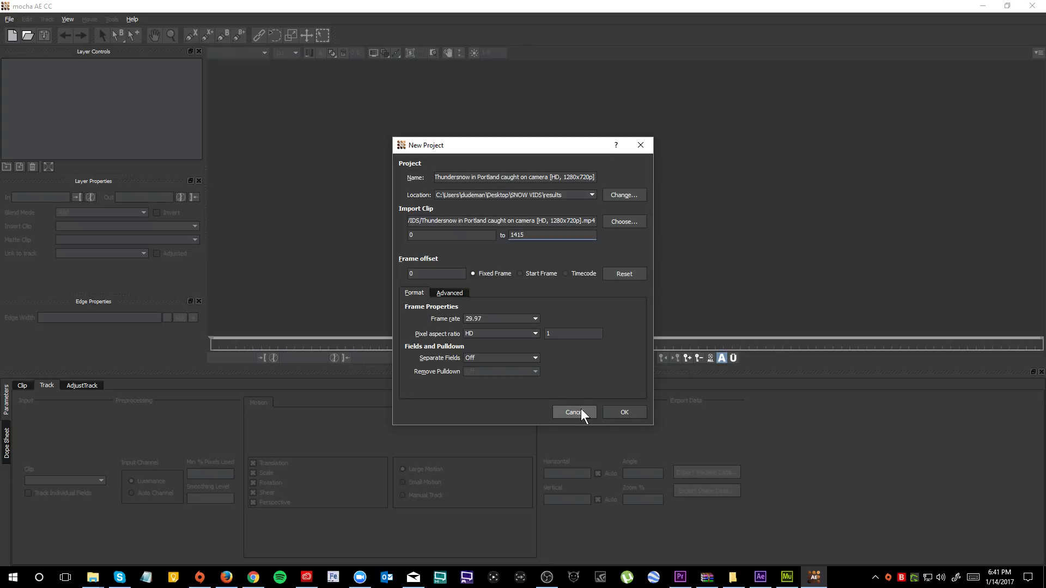
Cancel the Thundersnow new-project setup, leaving Mocha AE's workspace empty
click(572, 412)
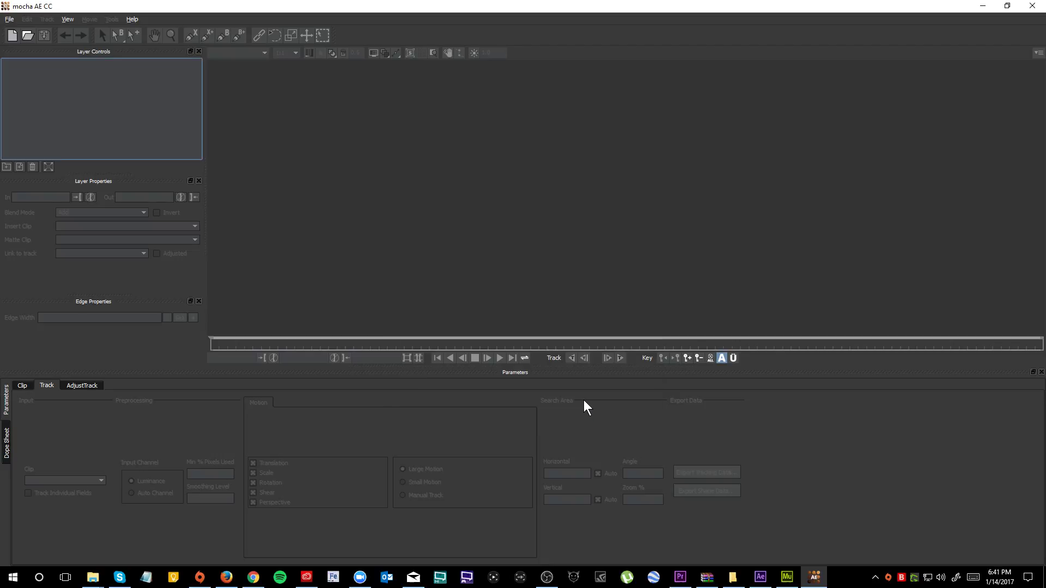
mouse_move(596, 287)
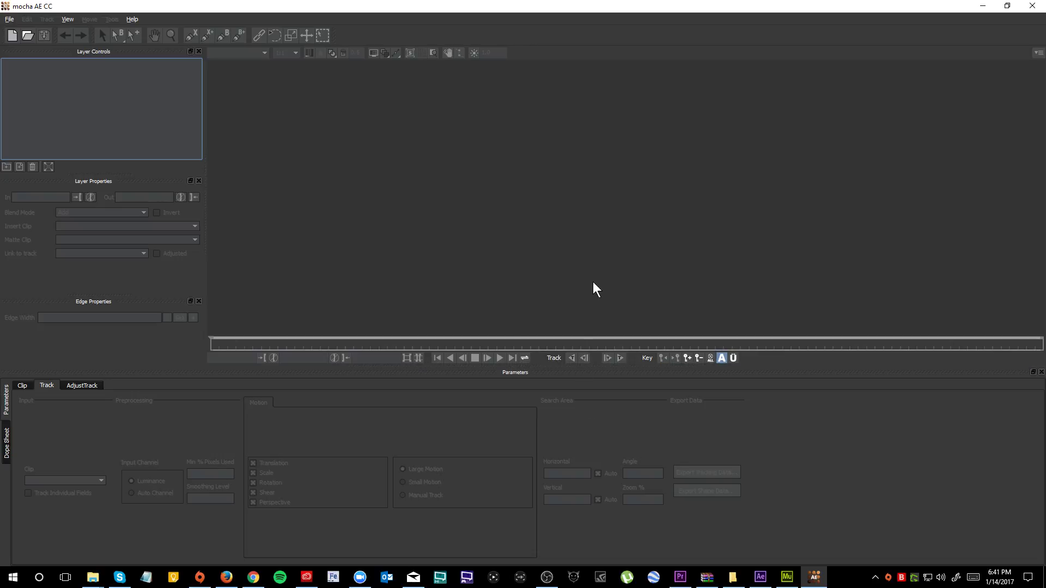
mouse_move(529, 164)
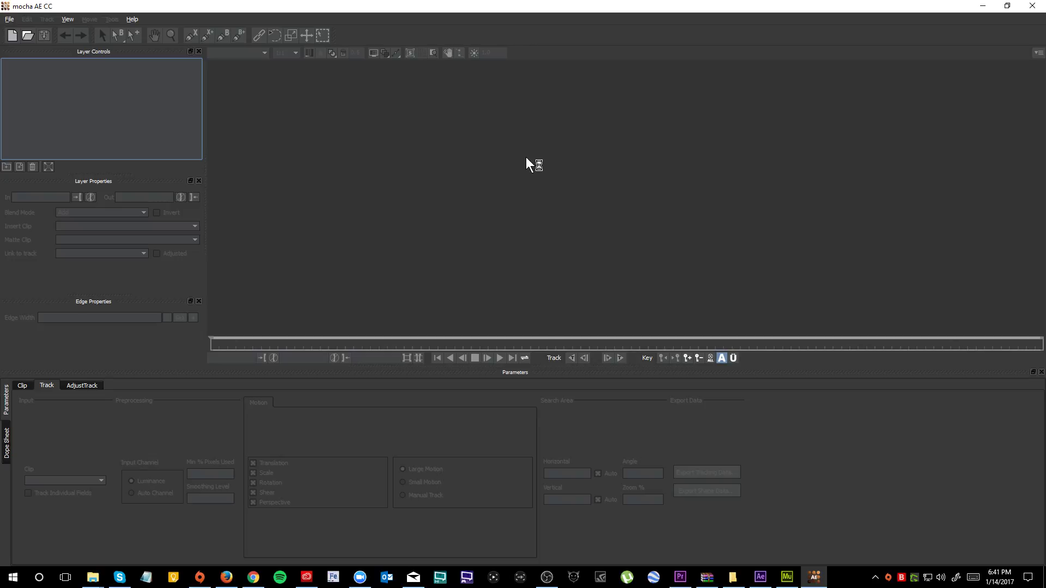
mouse_move(355, 219)
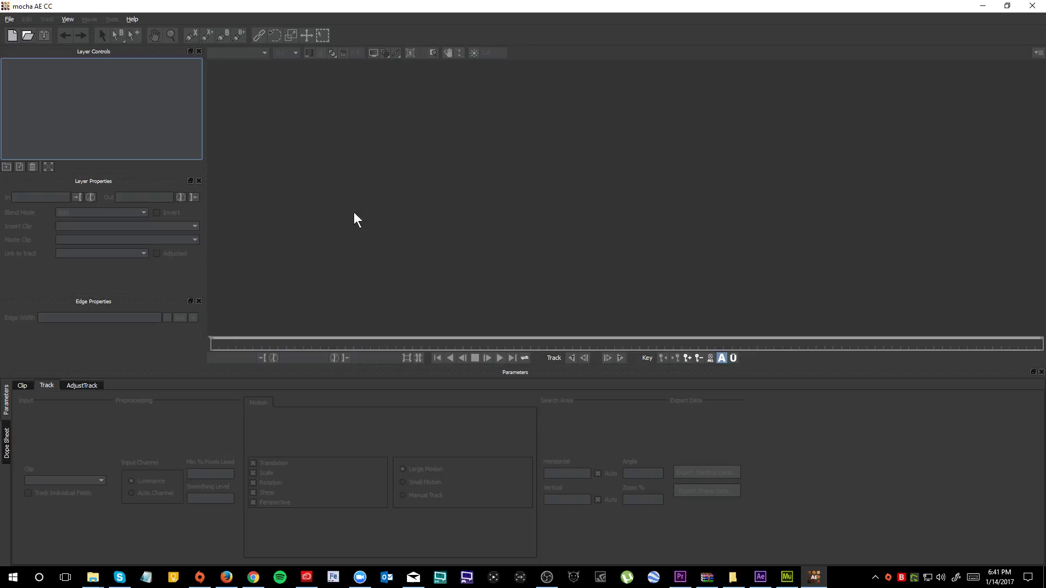
mouse_move(427, 245)
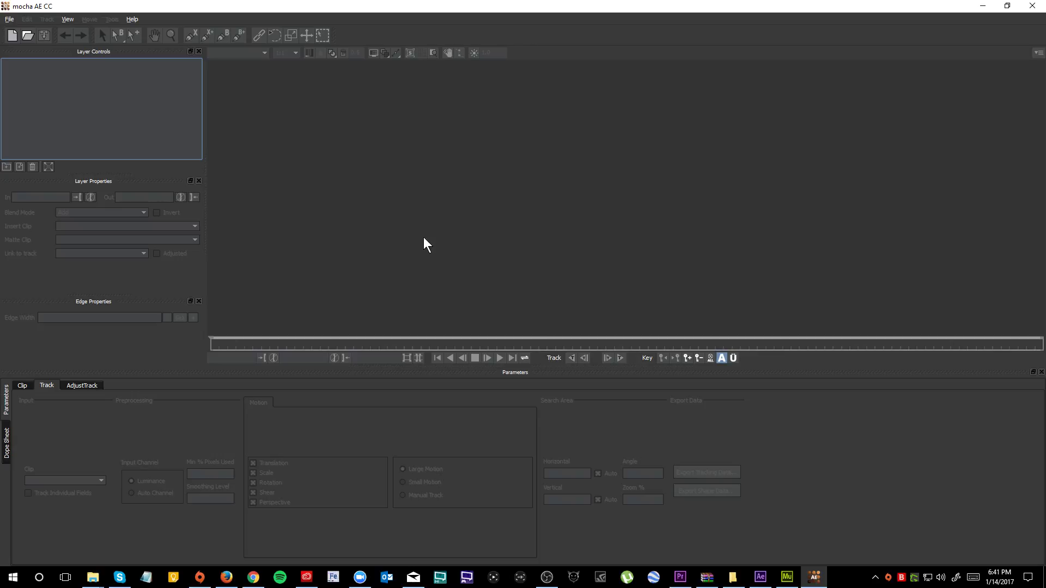